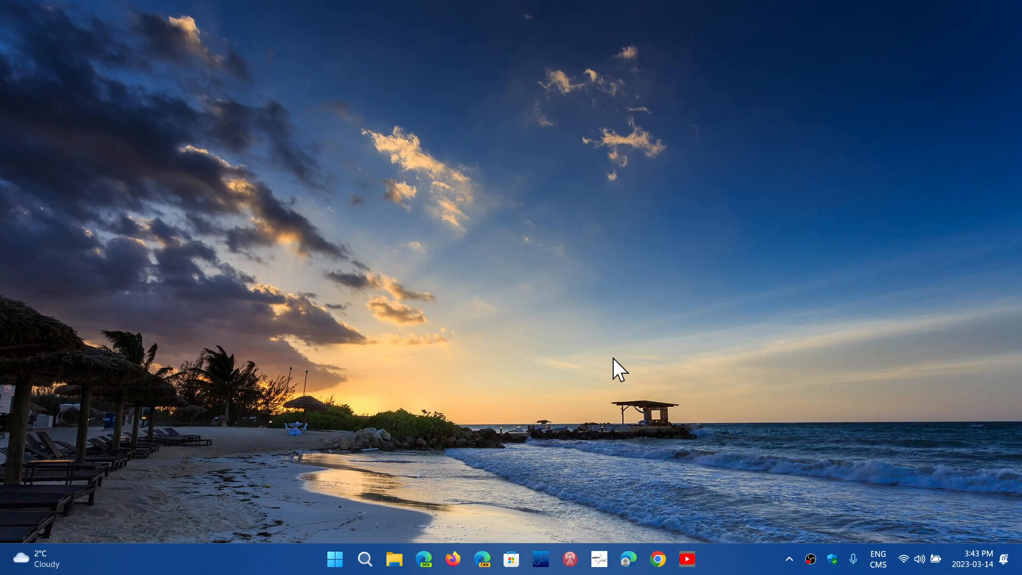
mouse_move(485, 400)
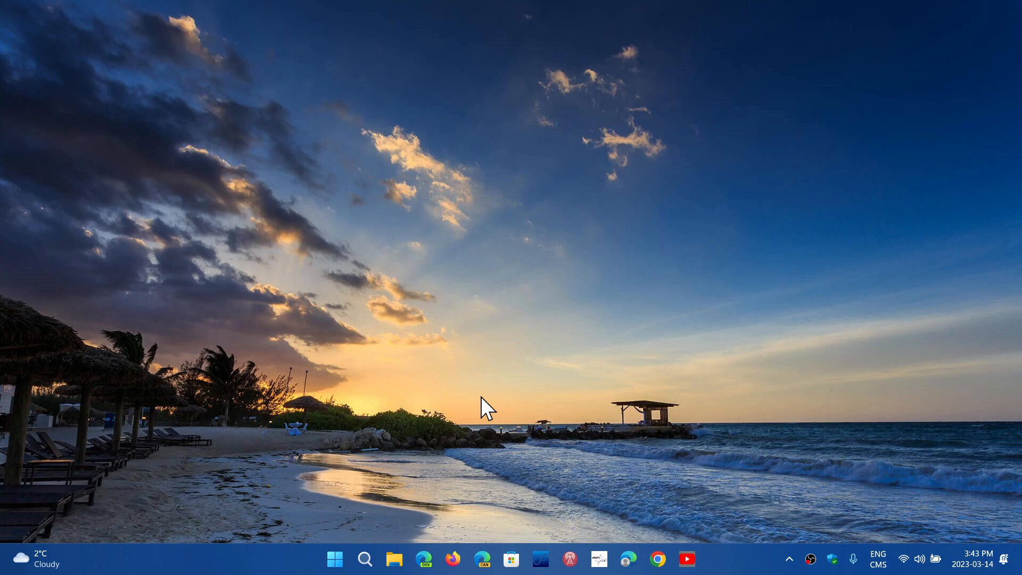
mouse_move(441, 534)
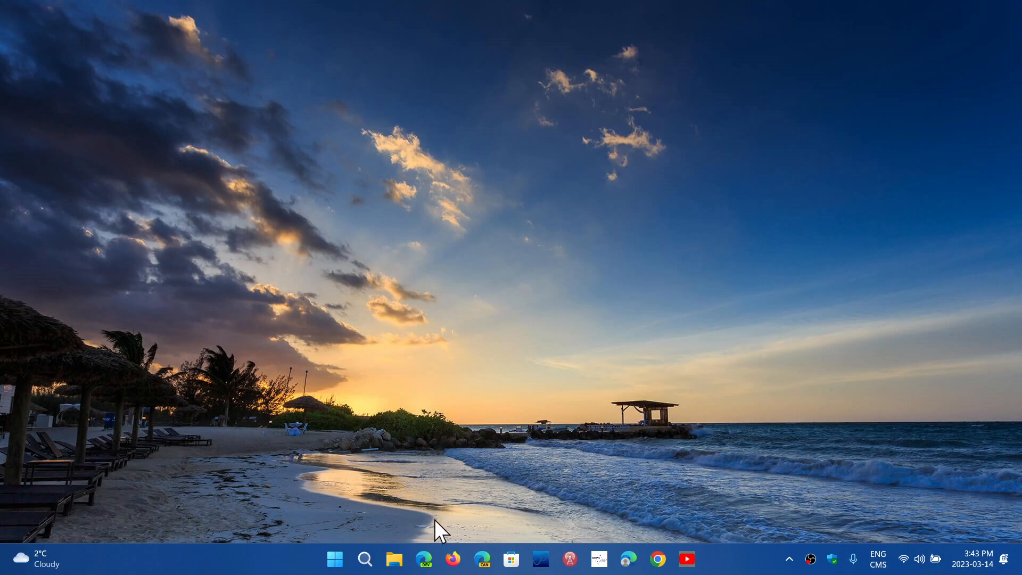
- Launch Microsoft Edge from the taskbar, landing on the Google homepage
left_click(423, 559)
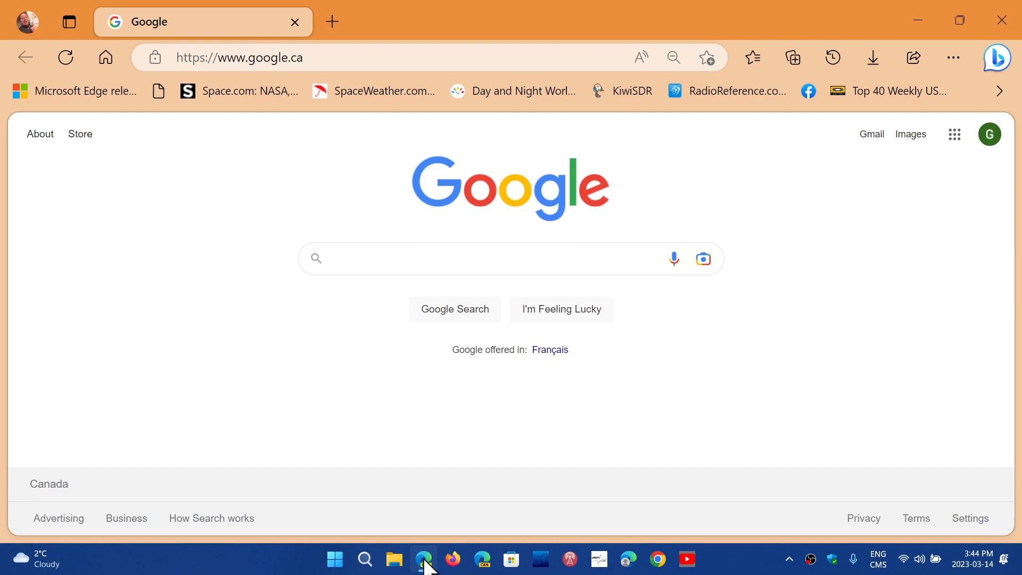
left_click(477, 258)
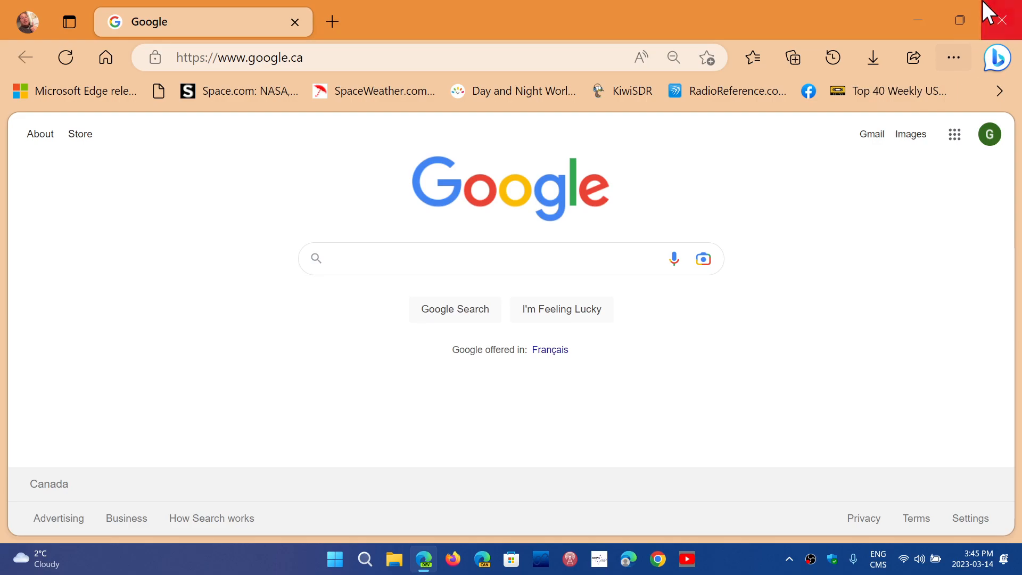
- Close the Edge window, returning to the Windows 11 desktop
left_click(1002, 19)
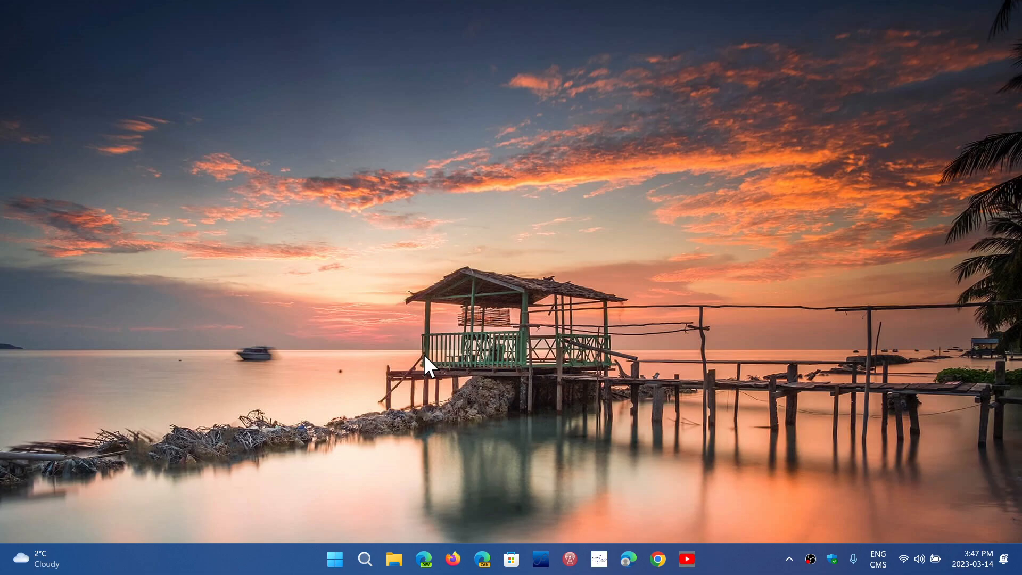
mouse_move(711, 547)
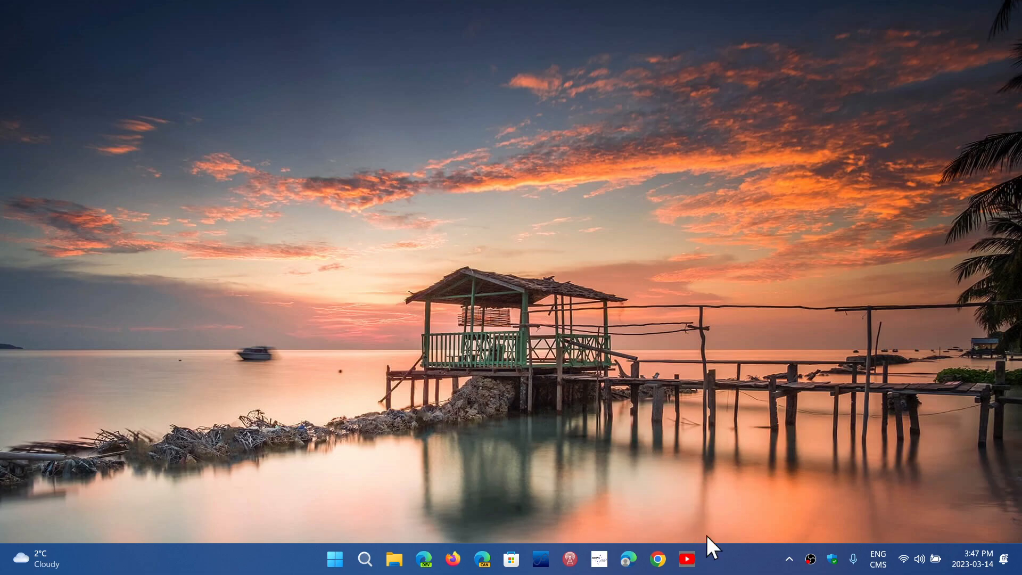
mouse_move(749, 568)
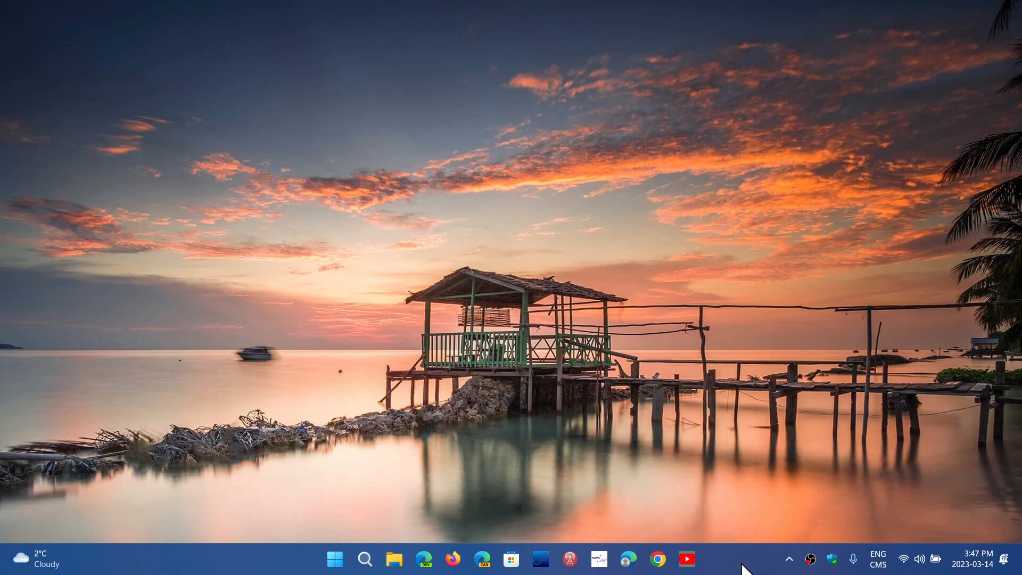